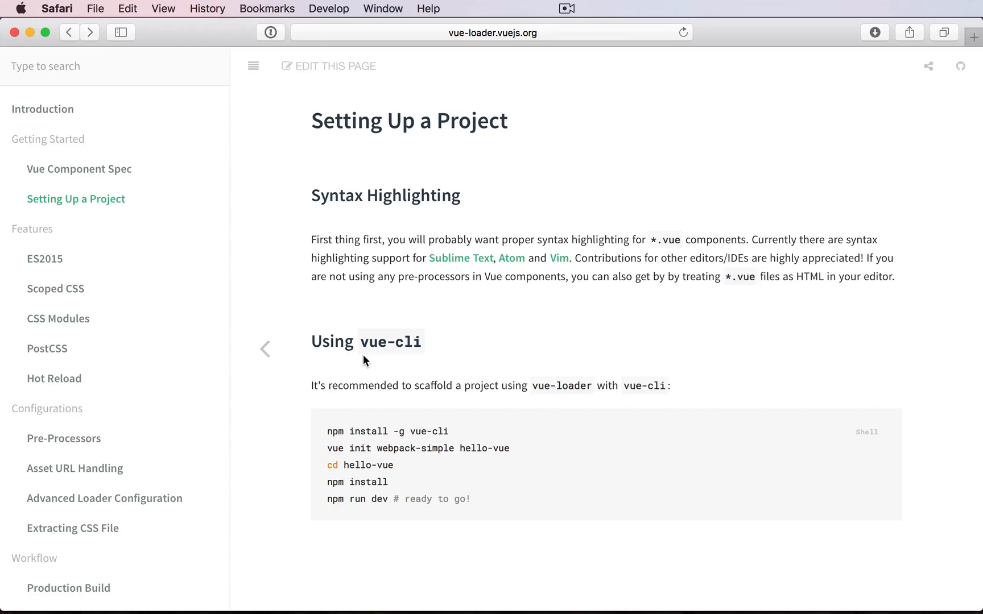
{"action": "mouse_move", "coordinate": [53, 379]}
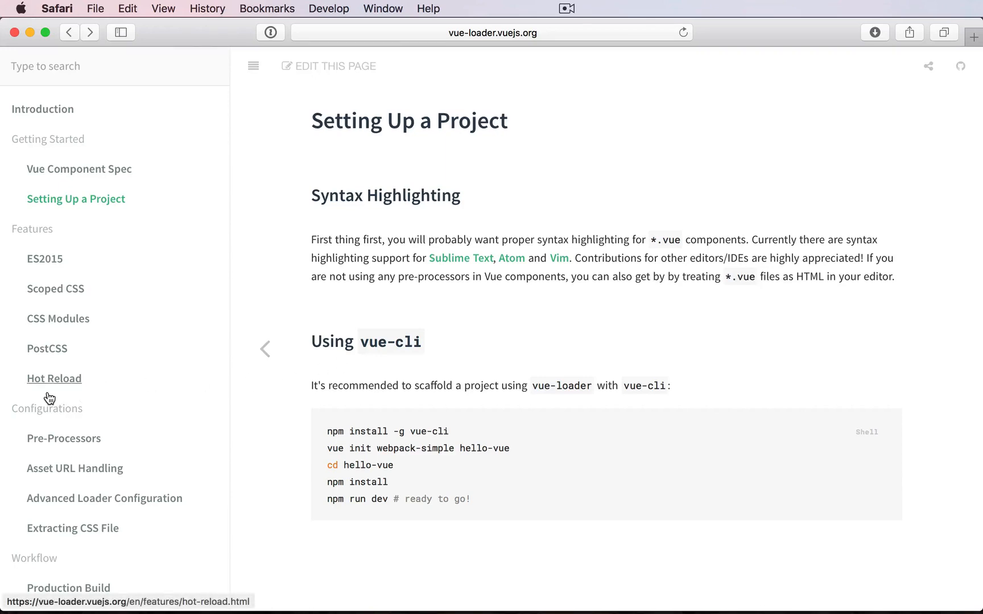
{"action": "mouse_move", "coordinate": [457, 439]}
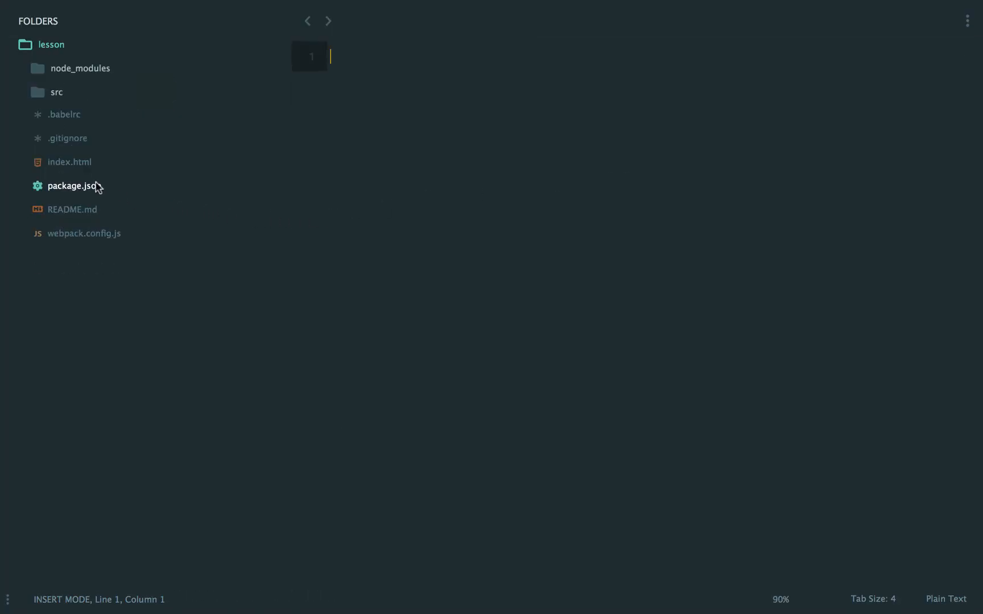
Inspect package.json's dev script flags (--open --inline --hot) and expand the src folder
{"action": "left_click", "coordinate": [73, 185]}
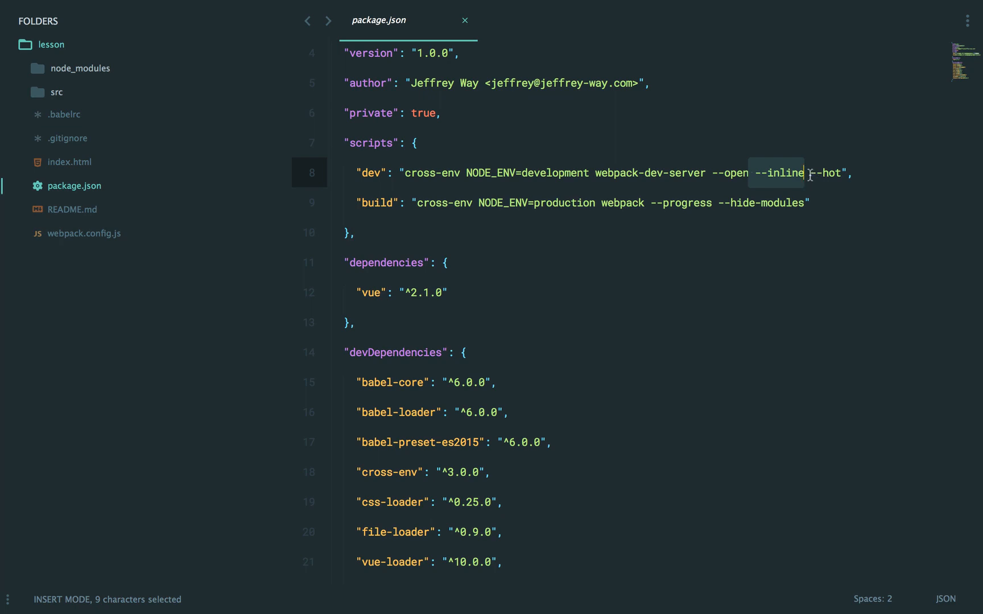
{"action": "left_click", "coordinate": [835, 173]}
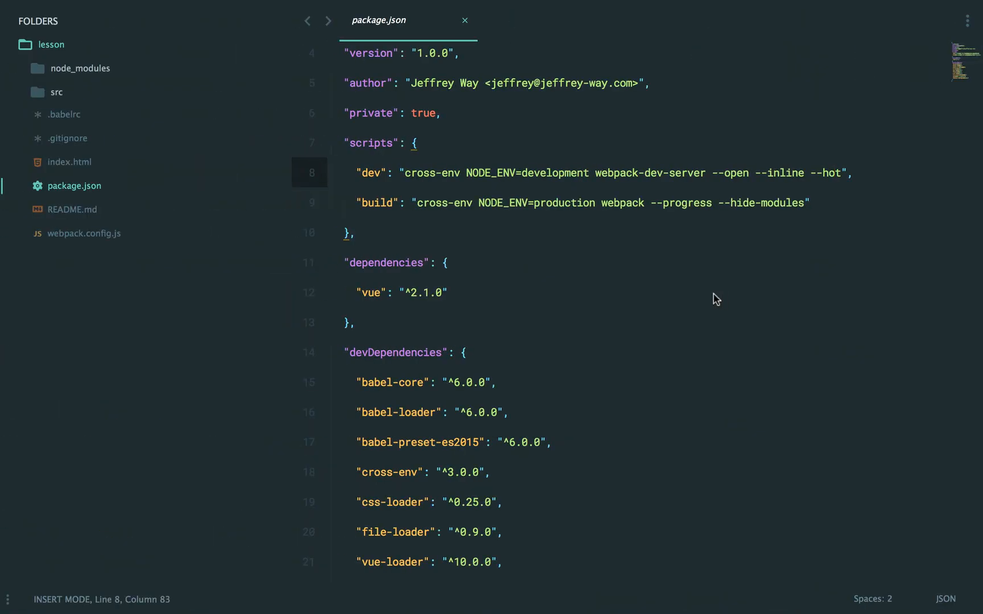
{"action": "left_click", "coordinate": [56, 91]}
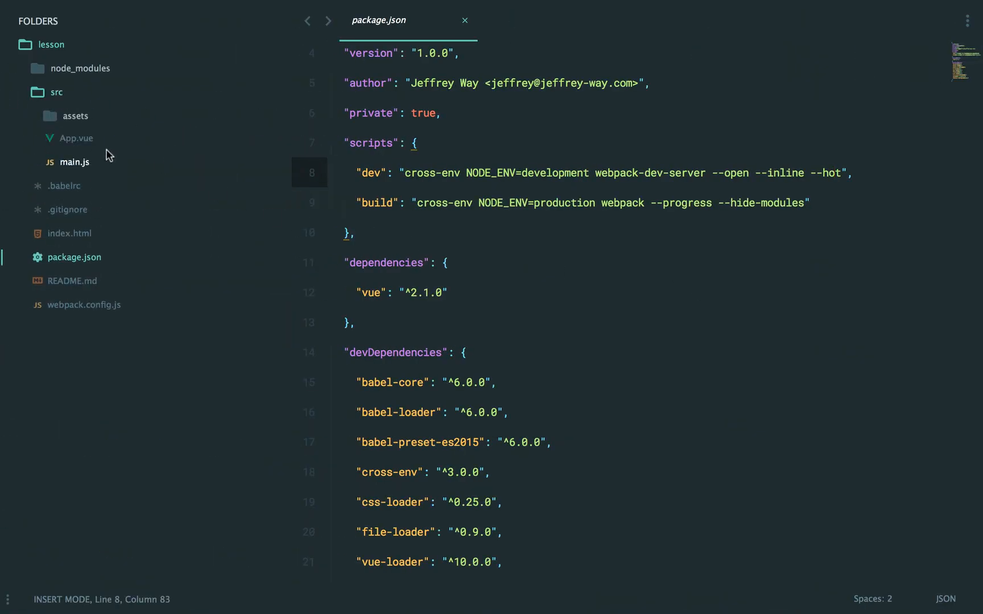
Open App.vue to view the default 'Make a Change' template with its link lists
{"action": "left_click", "coordinate": [78, 138]}
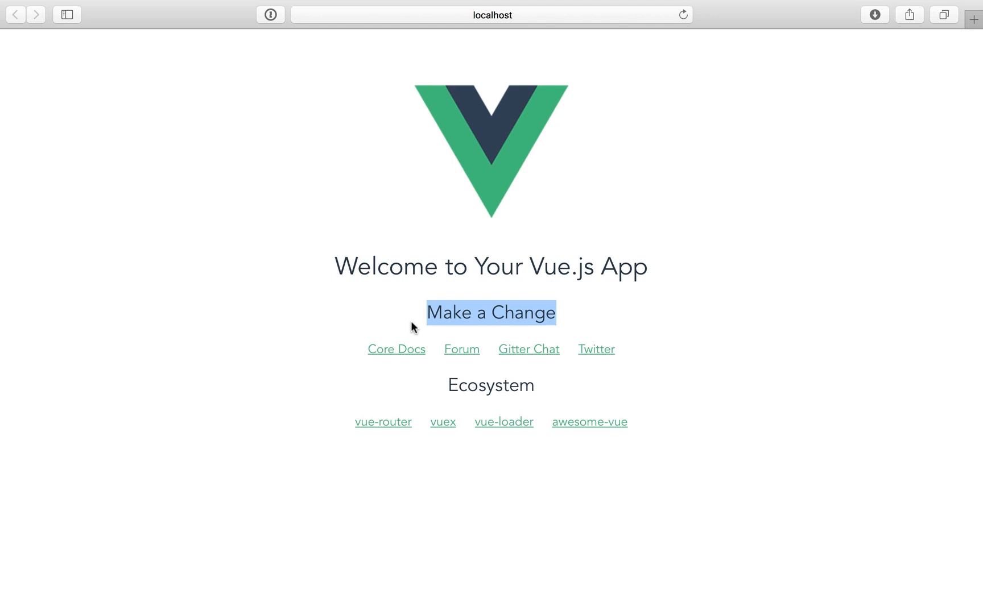
{"action": "mouse_move", "coordinate": [438, 318]}
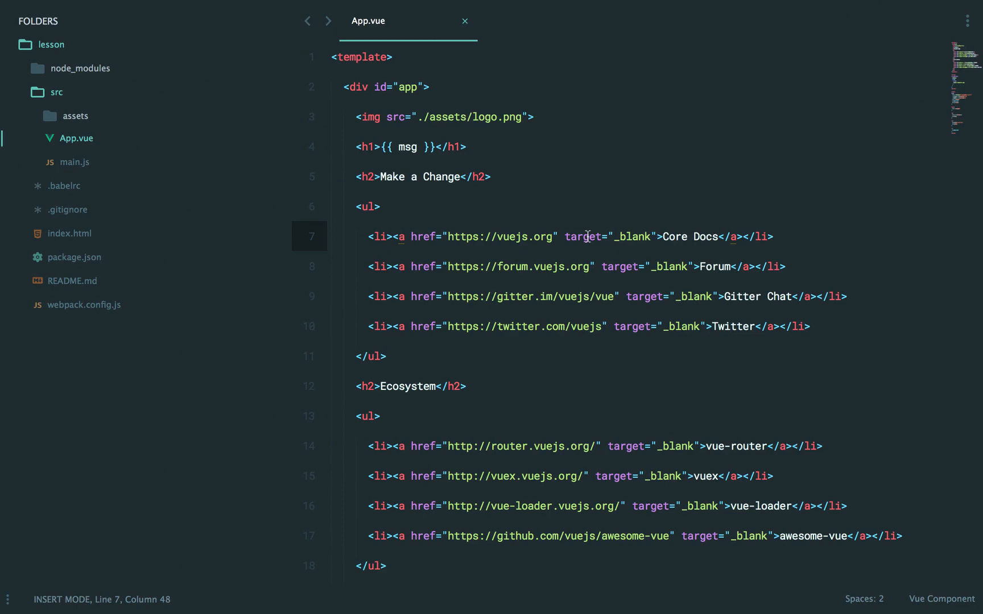
Check main.js, then reduce App.vue's template to a single <counter> element
{"action": "left_click", "coordinate": [75, 161]}
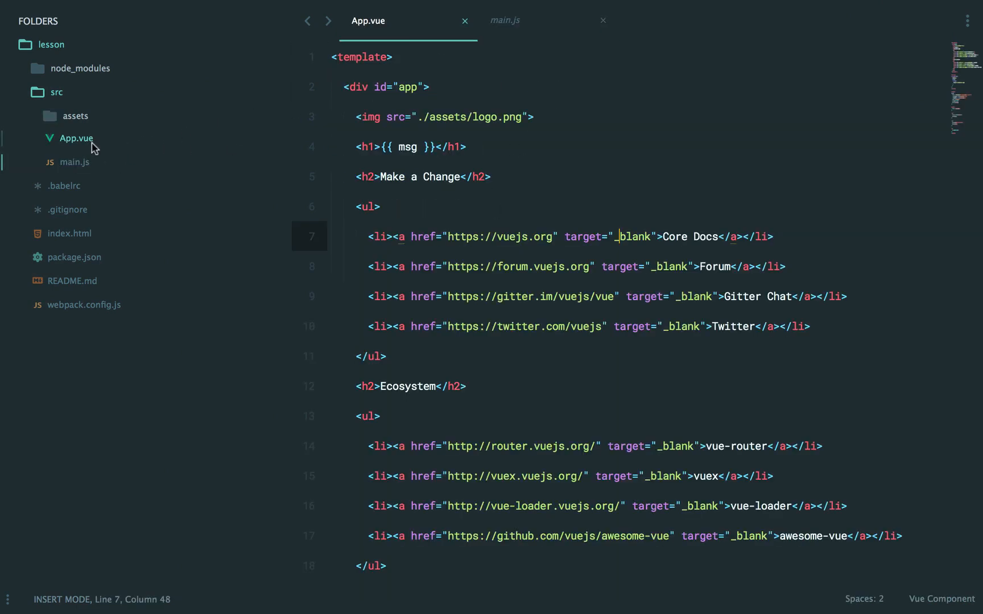
{"action": "scroll", "scroll_direction": "down", "scroll_amount": 3}
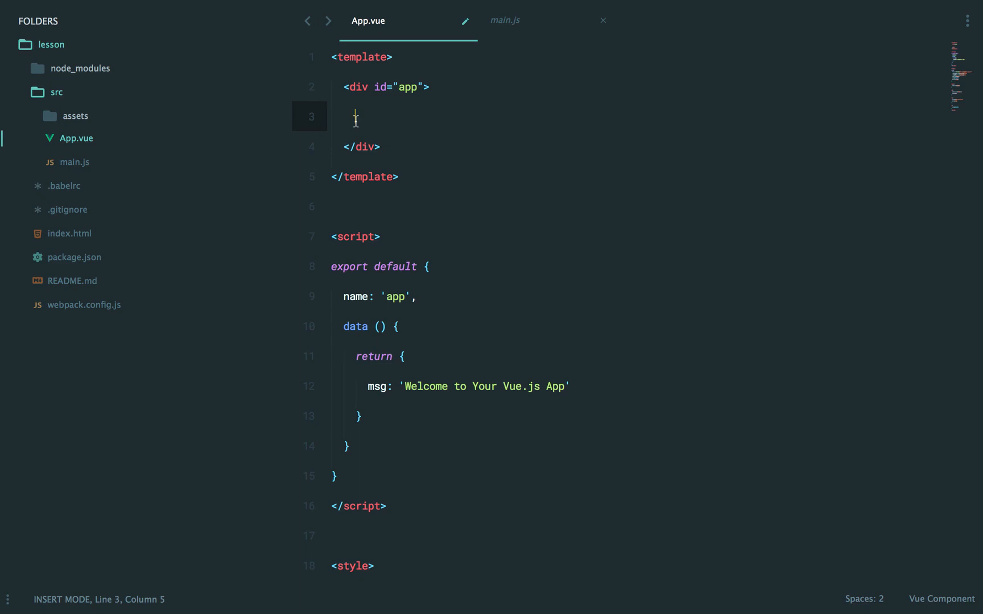
{"action": "type", "text": "<counter></counter>"}
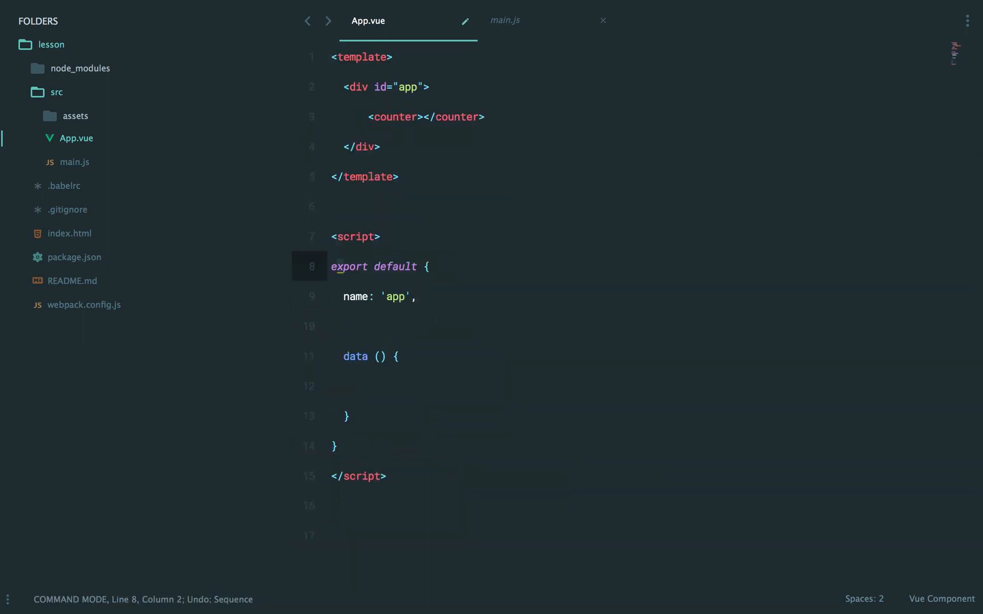
Import Counter from './components/Counter.vue' and register it with components: { Counter }
{"action": "type", "text": "import Counter from './compod"}
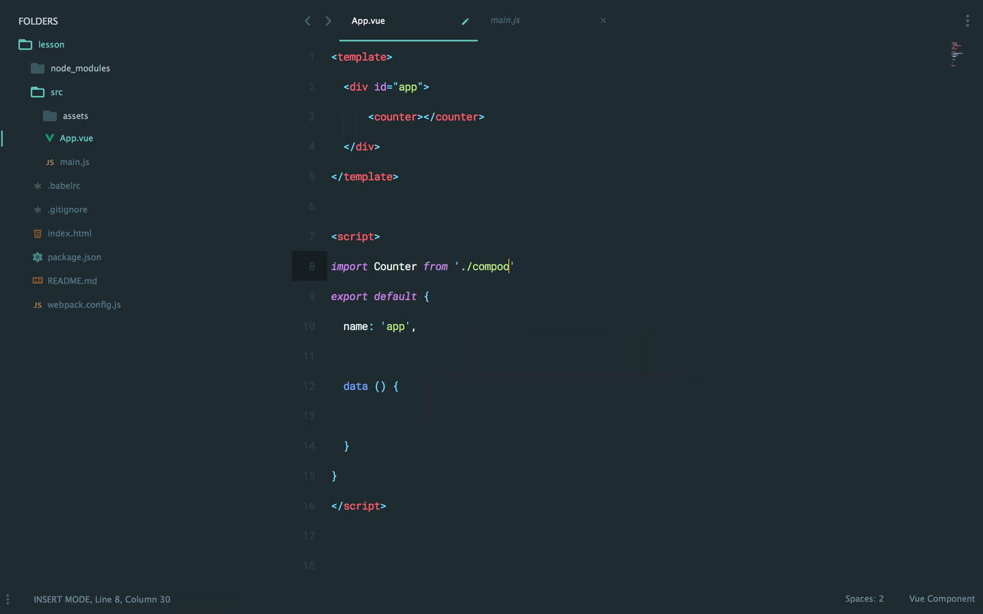
{"action": "type", "text": "nents/Counter';"}
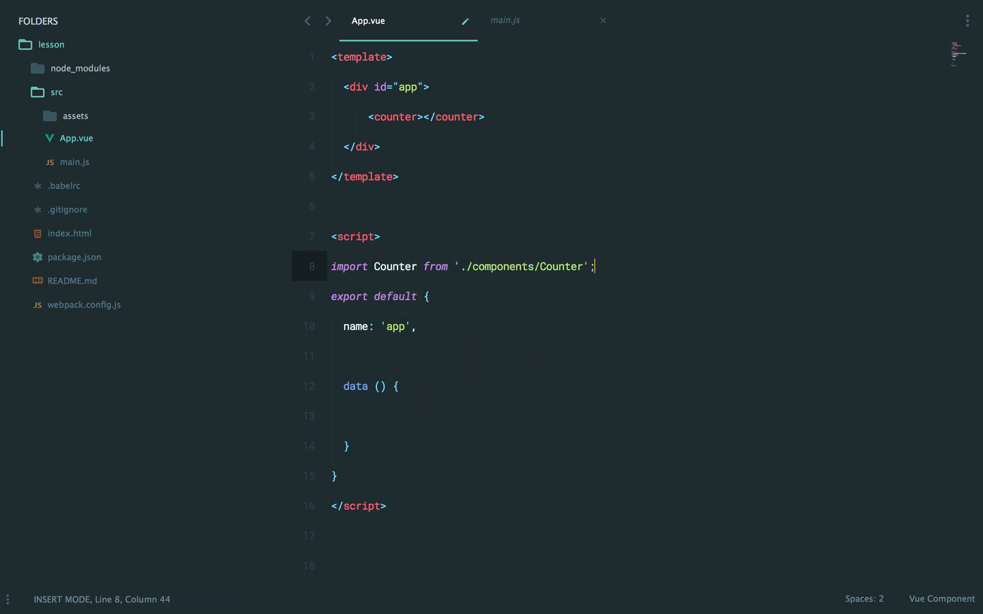
{"action": "type", "text": ".vue"}
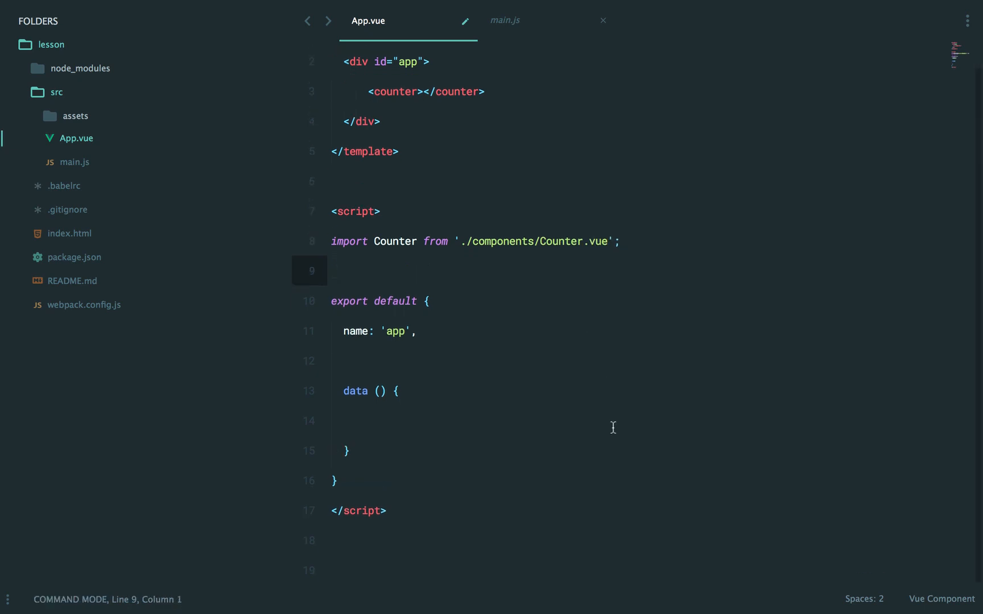
{"action": "type", "text": "comp"}
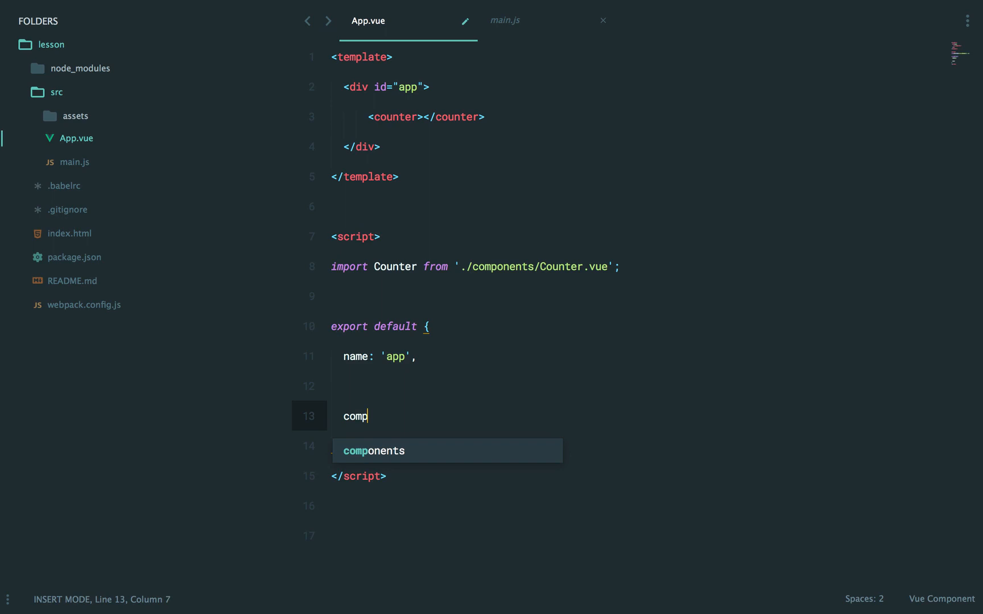
{"action": "type", "text": "omponents: { Counter }"}
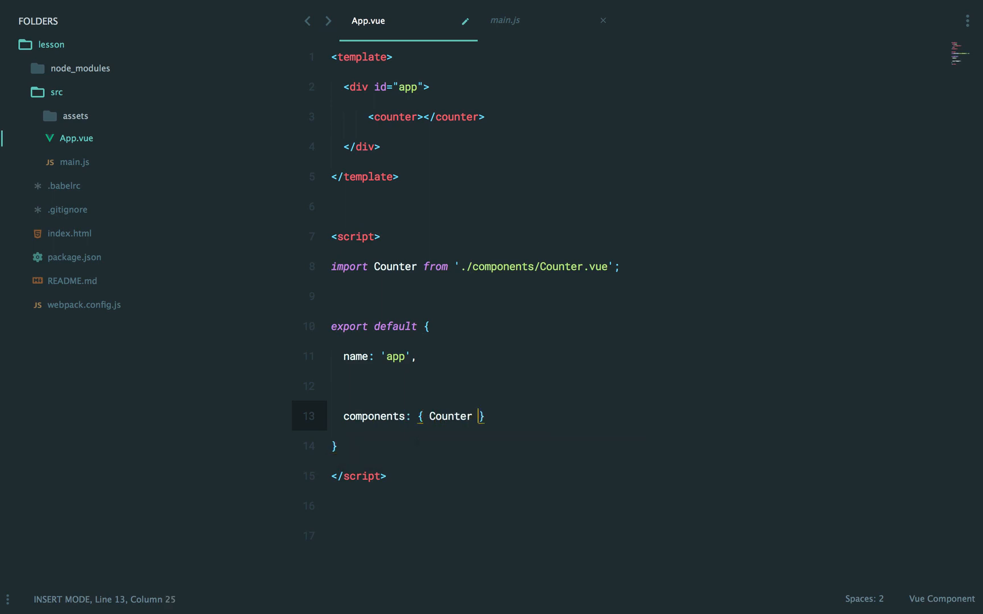
{"action": "type", "text": "rende"}
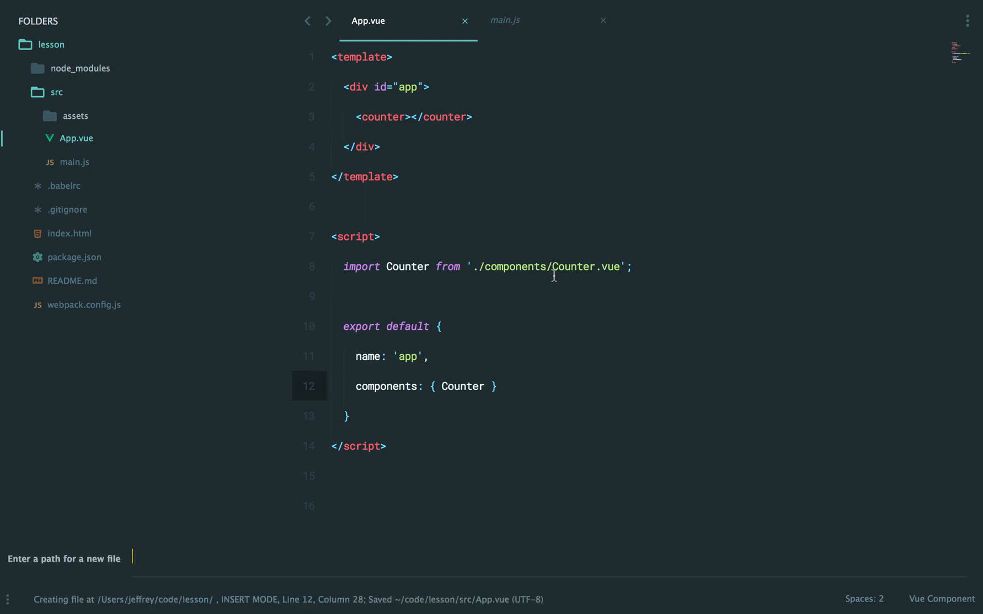
Create src/components/Counter.vue with a count heading and an Increment button adding 1
{"action": "type", "text": "src/compod"}
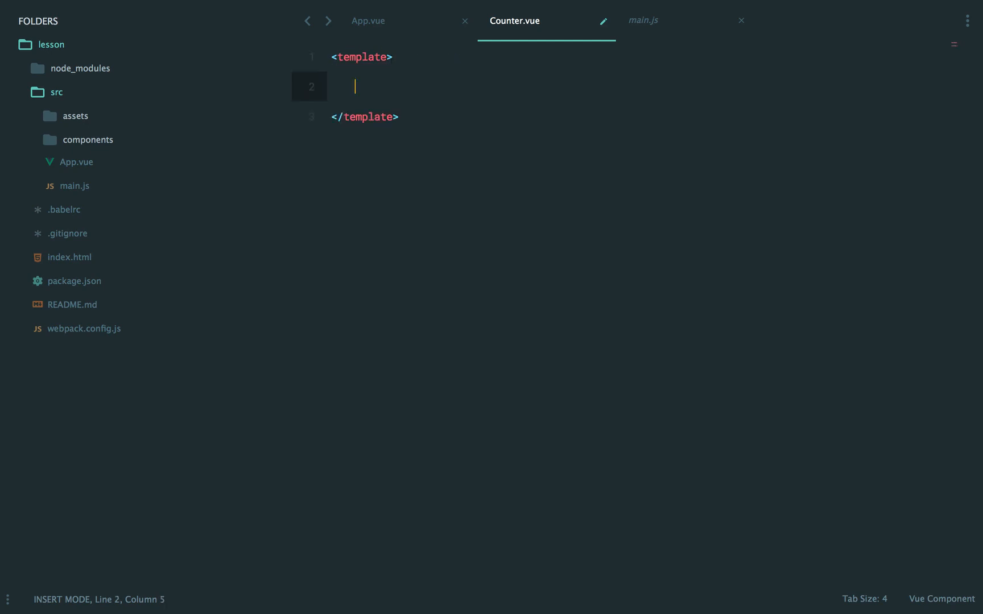
{"action": "type", "text": "<div>"}
{"action": "type", "text": "<button @click"}
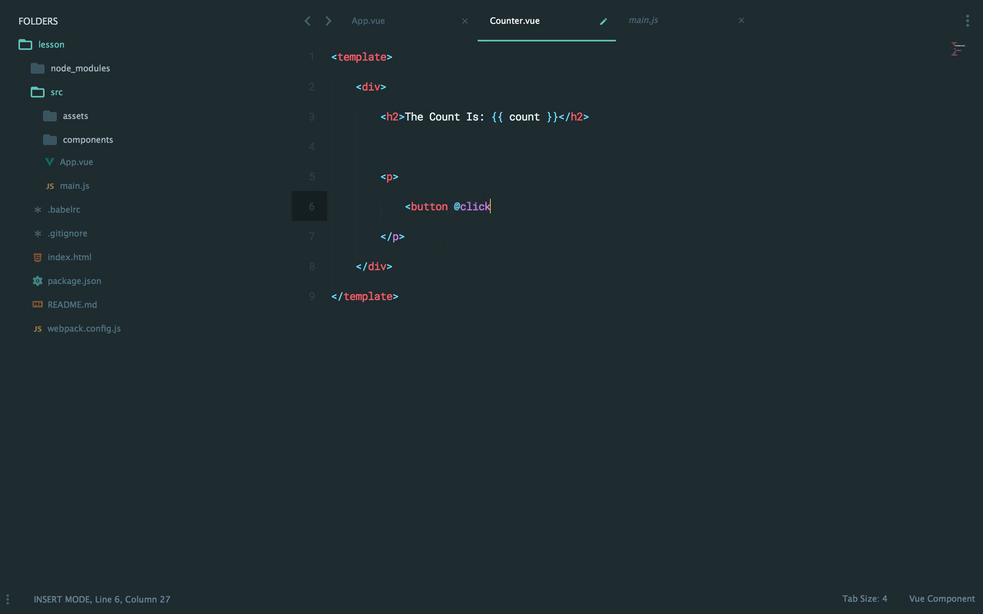
{"action": "type", "text": "=\"count +\""}
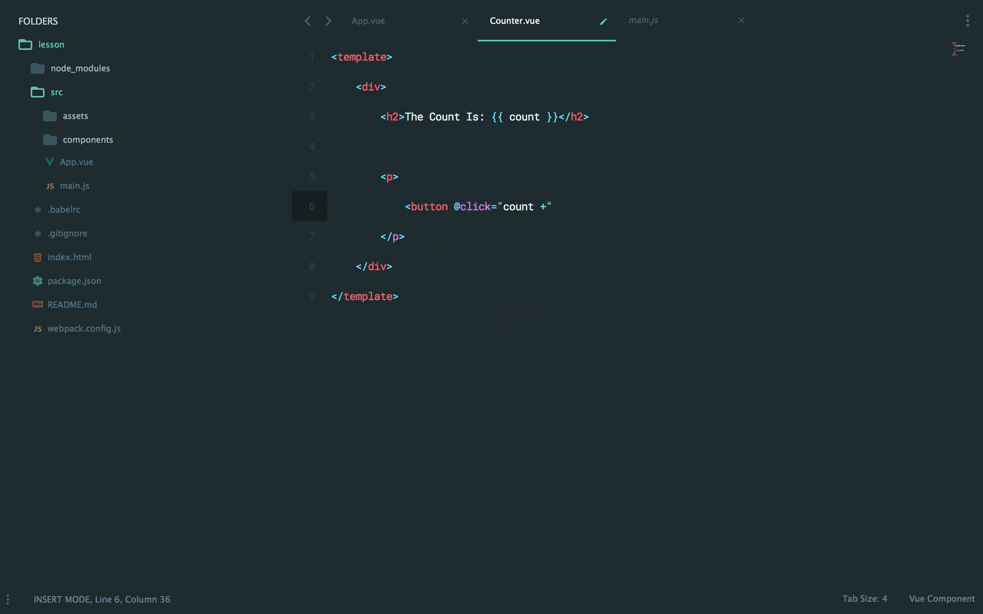
{"action": "type", "text": "= 1\">Increment</button>"}
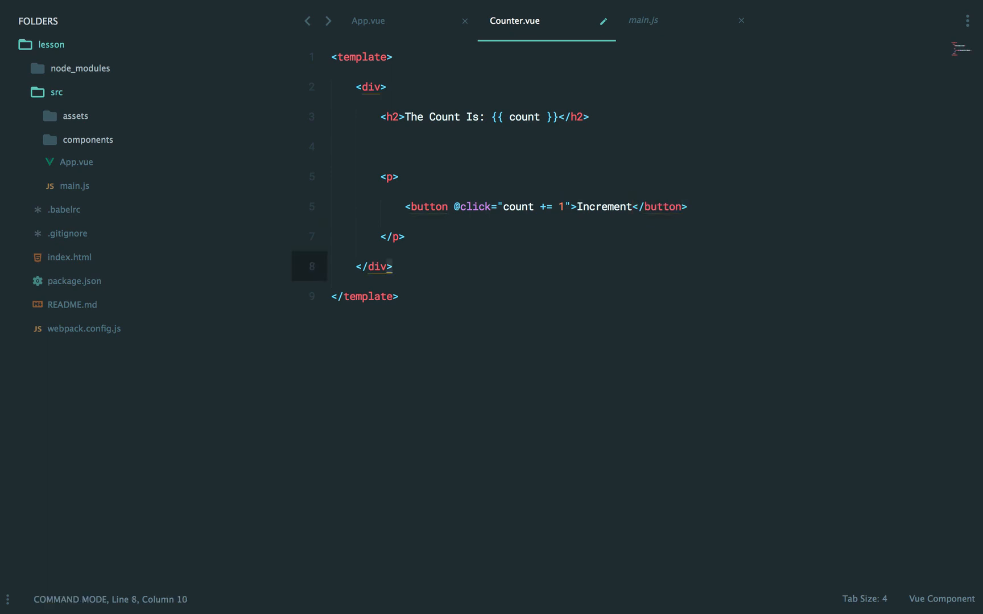
Export data returning count: 0, then check the counter element in App.vue
{"action": "type", "text": "export default {"}
{"action": "type", "text": "return { count"}
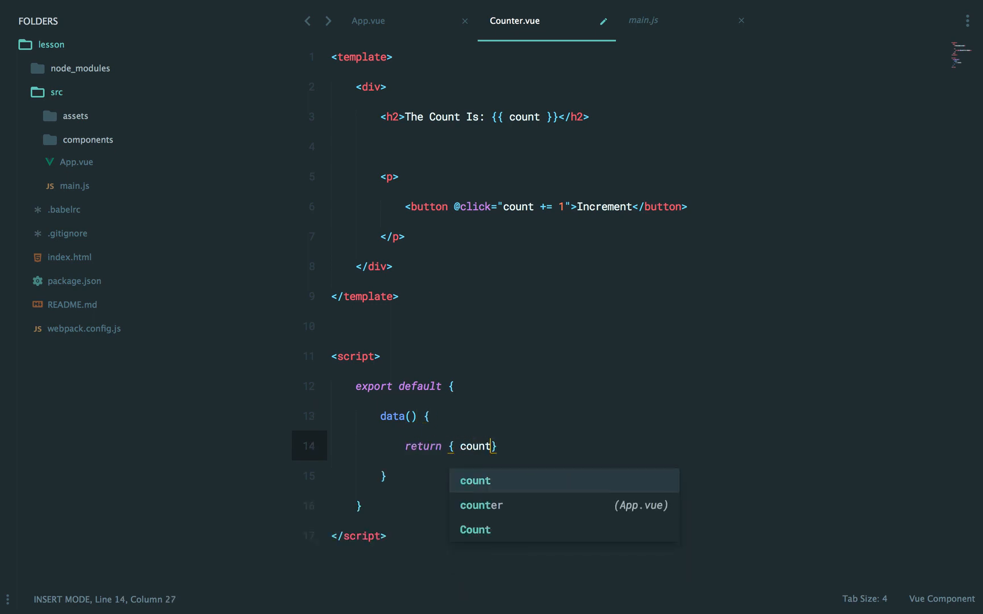
{"action": "type", "text": ": 0"}
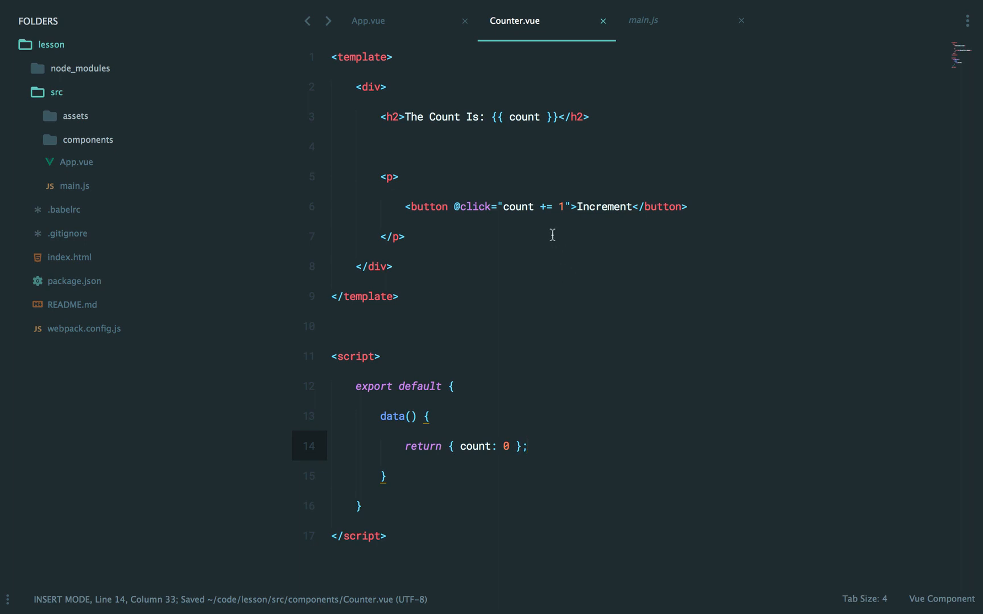
{"action": "left_click", "coordinate": [436, 117]}
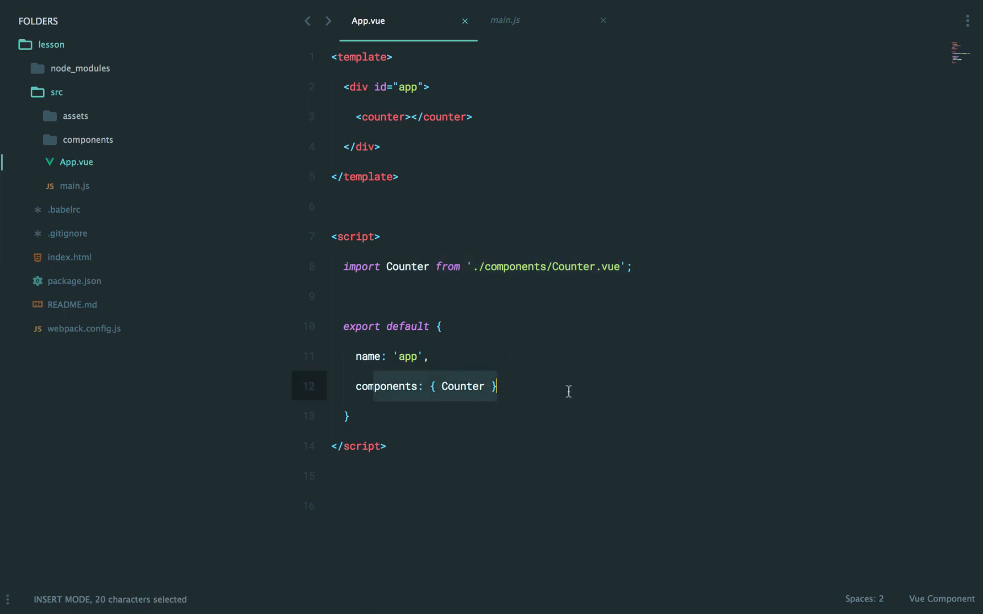
{"action": "left_click", "coordinate": [355, 117]}
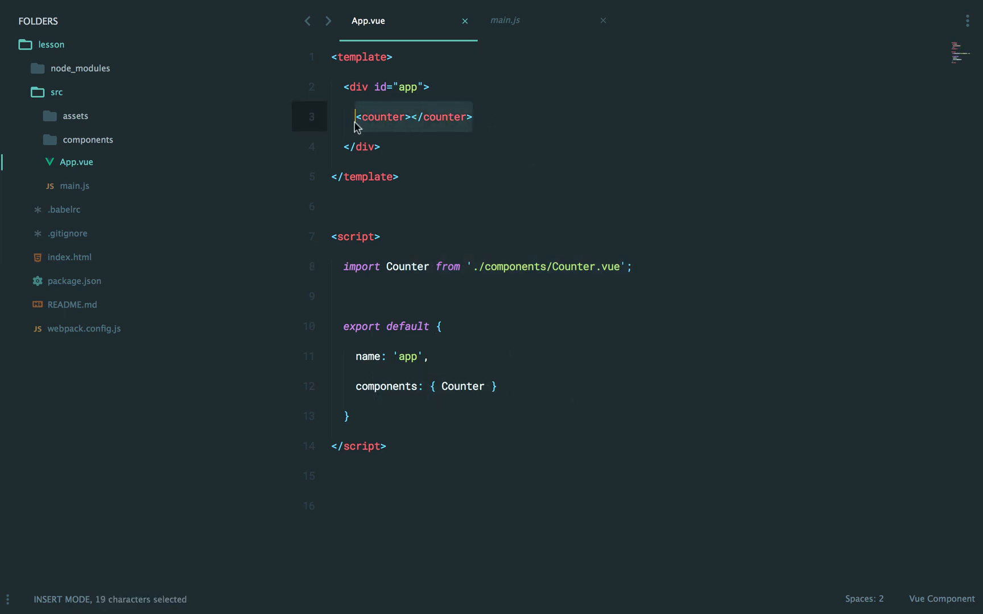
{"action": "mouse_move", "coordinate": [597, 328]}
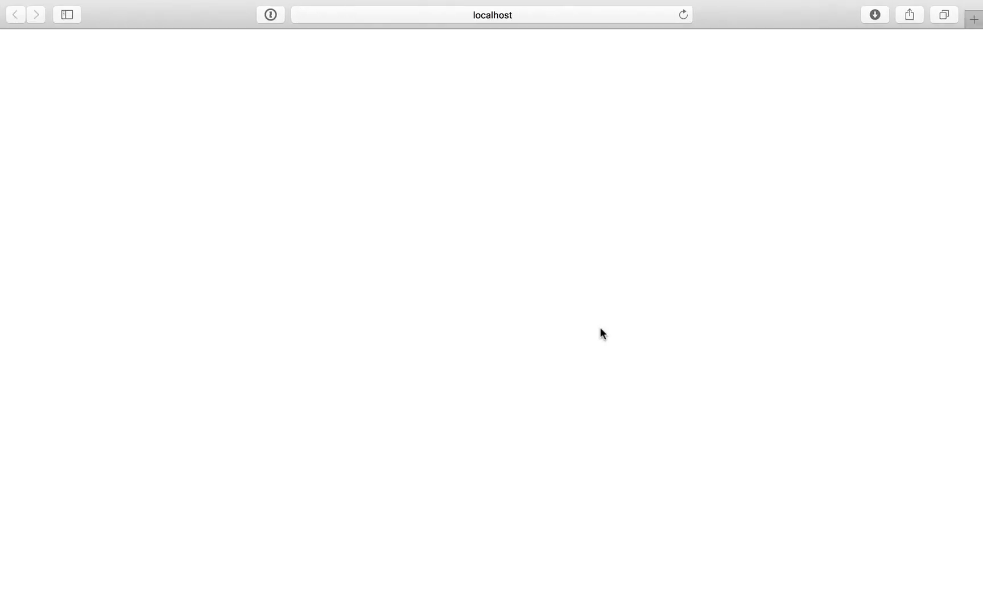
Click Increment in Safari, watching the heading hot-reload to 'Count:' while the count stays at 9
{"action": "left_click", "coordinate": [33, 90]}
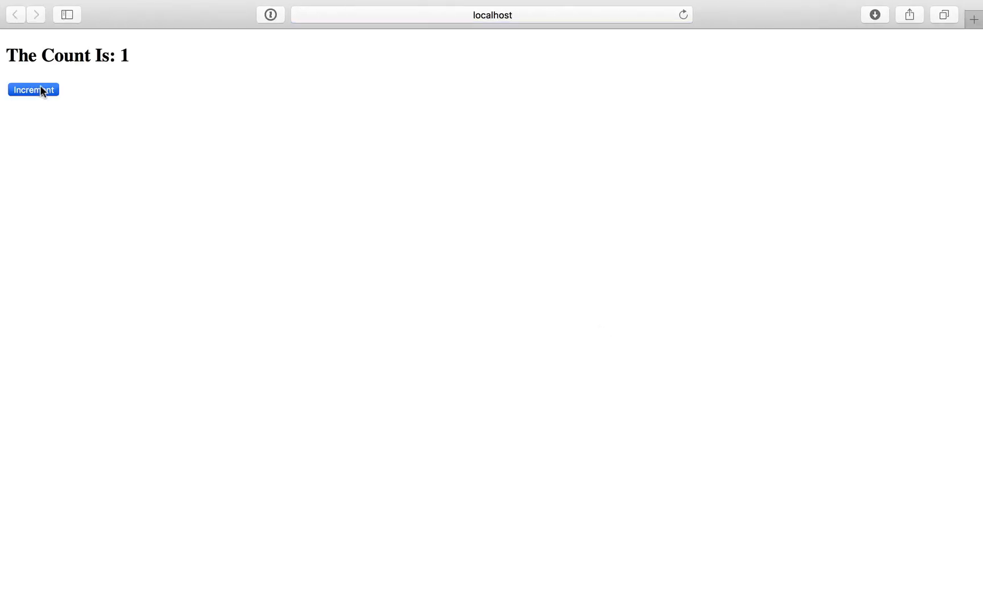
{"action": "left_click", "coordinate": [33, 90]}
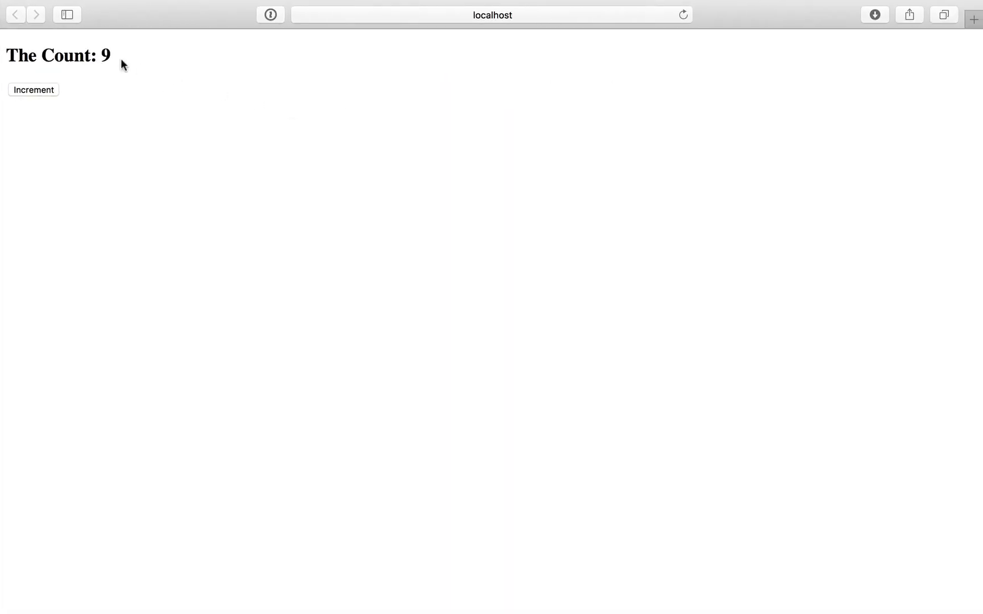
{"action": "double_click", "coordinate": [106, 56]}
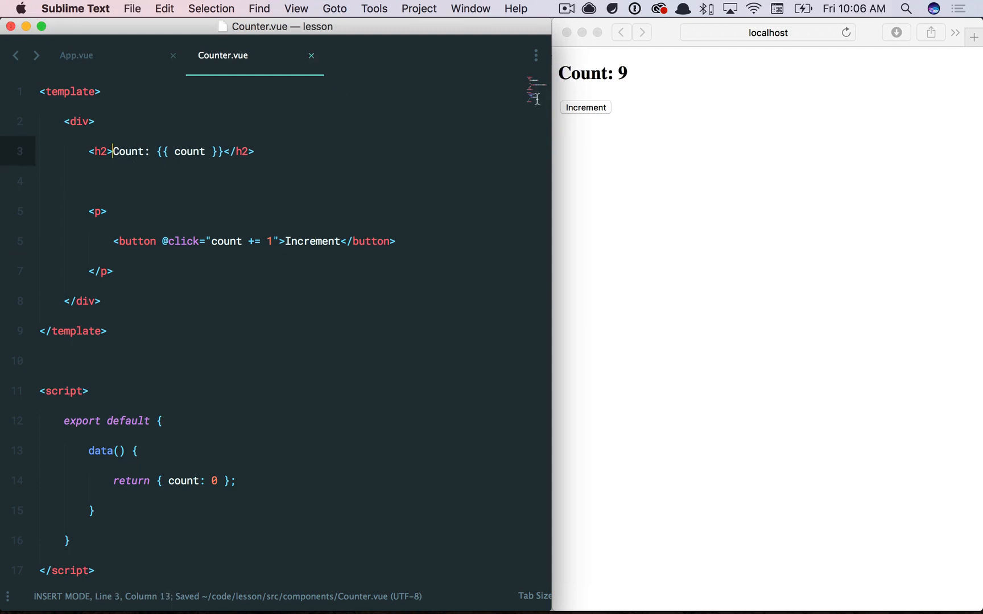
Raise the button's increment amount and click Increment in Safari, pushing the count to 71
{"action": "left_click", "coordinate": [270, 242]}
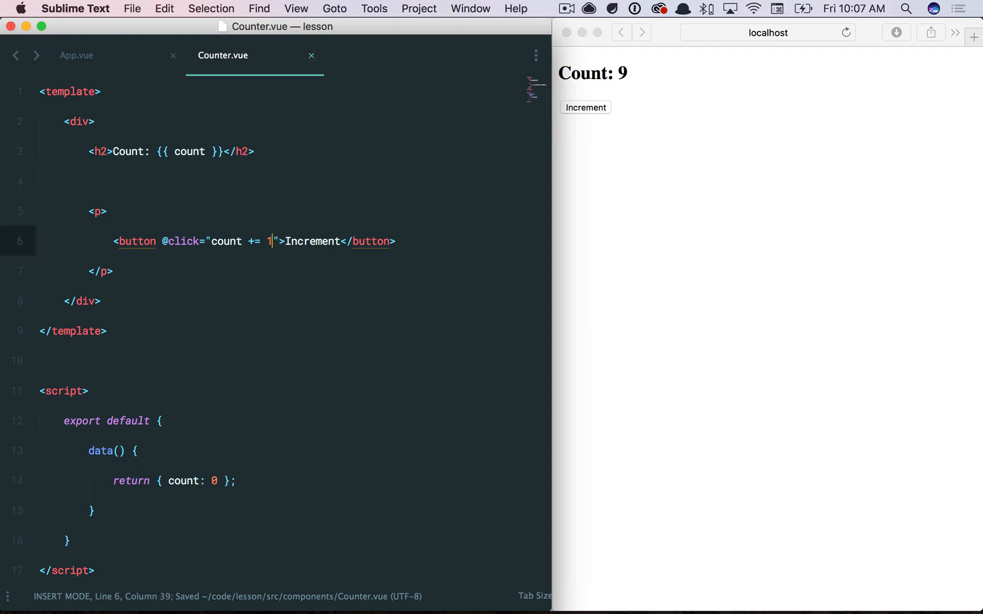
{"action": "type", "text": "0"}
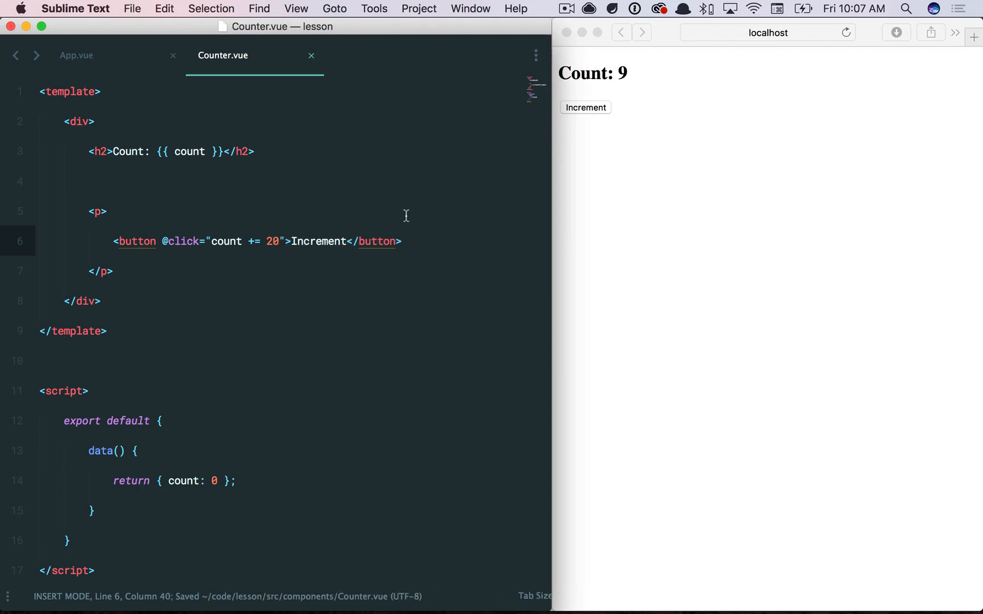
{"action": "left_click", "coordinate": [585, 107]}
{"action": "type", "text": "1"}
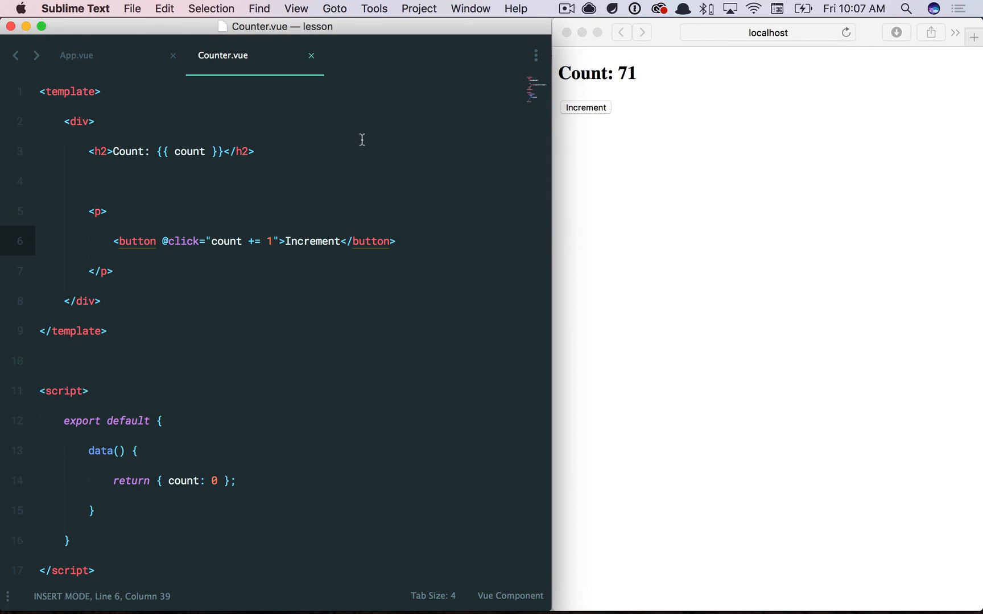
{"action": "mouse_move", "coordinate": [589, 77]}
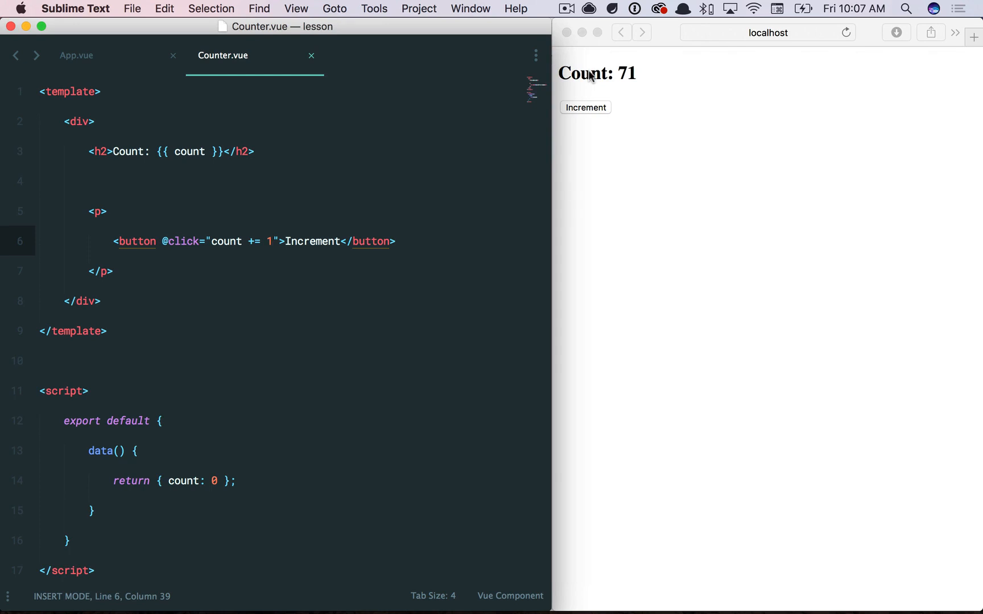
{"action": "mouse_move", "coordinate": [633, 82]}
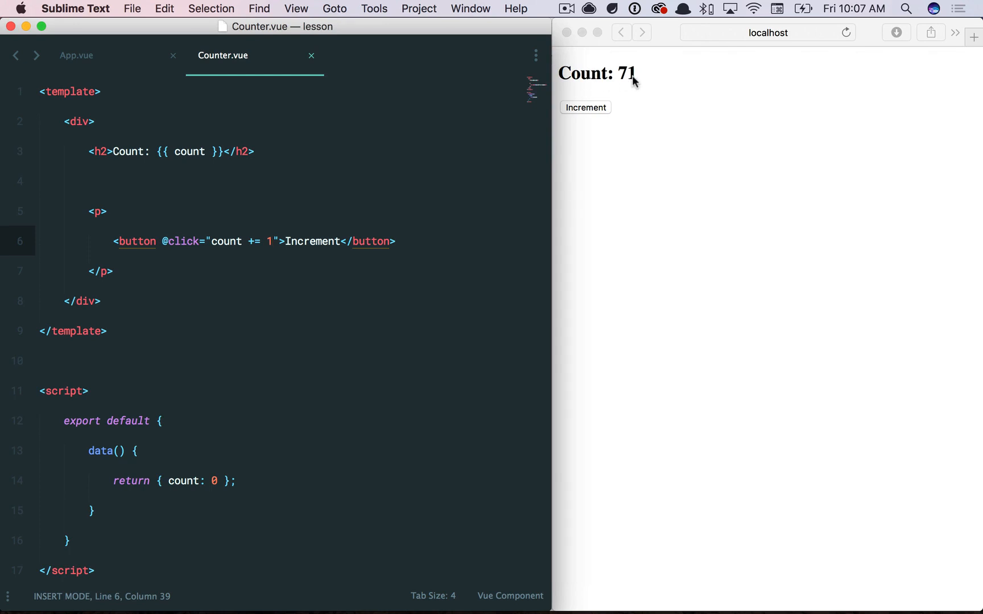